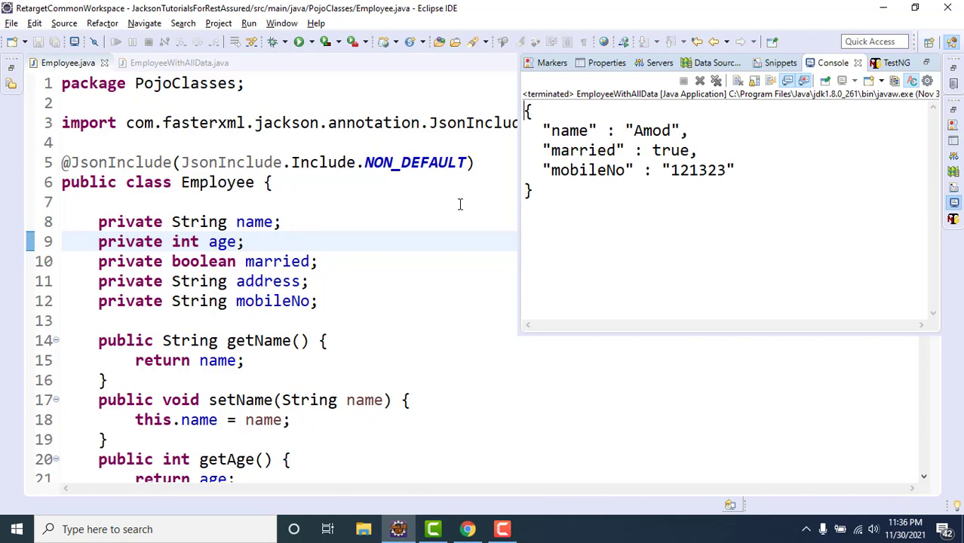
# - Select the commented-out age and address lines in the test class, comparing with Employee
pyautogui.click(179, 62)
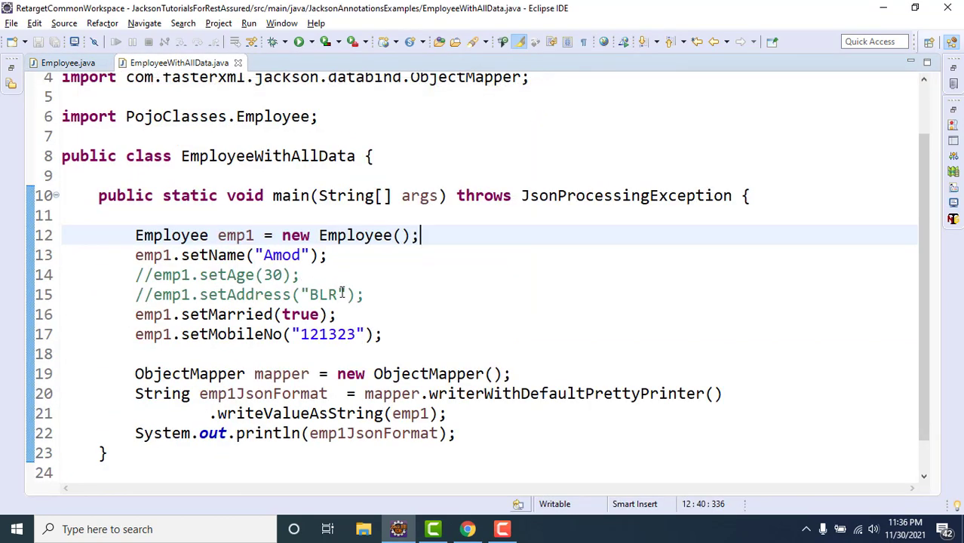
pyautogui.click(365, 294)
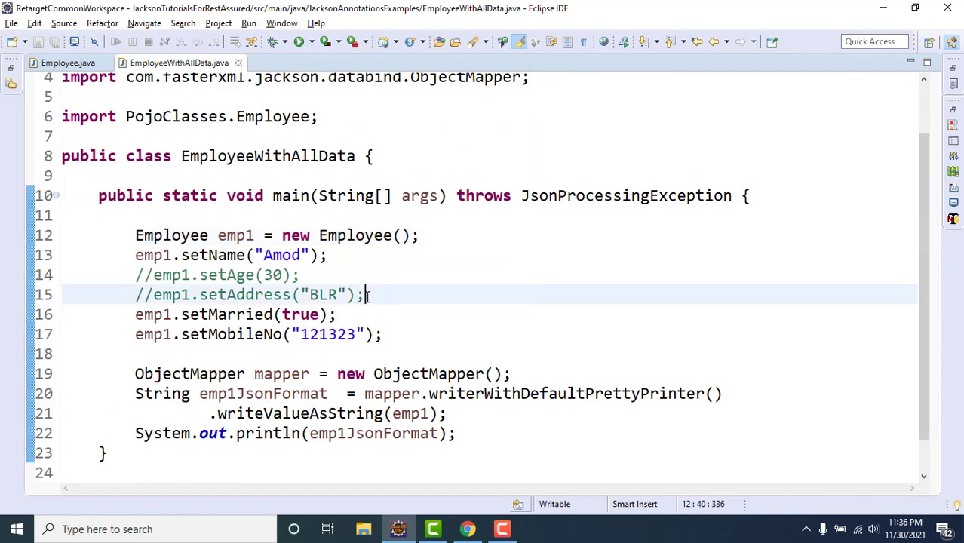
pyautogui.moveTo(363, 294); pyautogui.dragTo(135, 275)
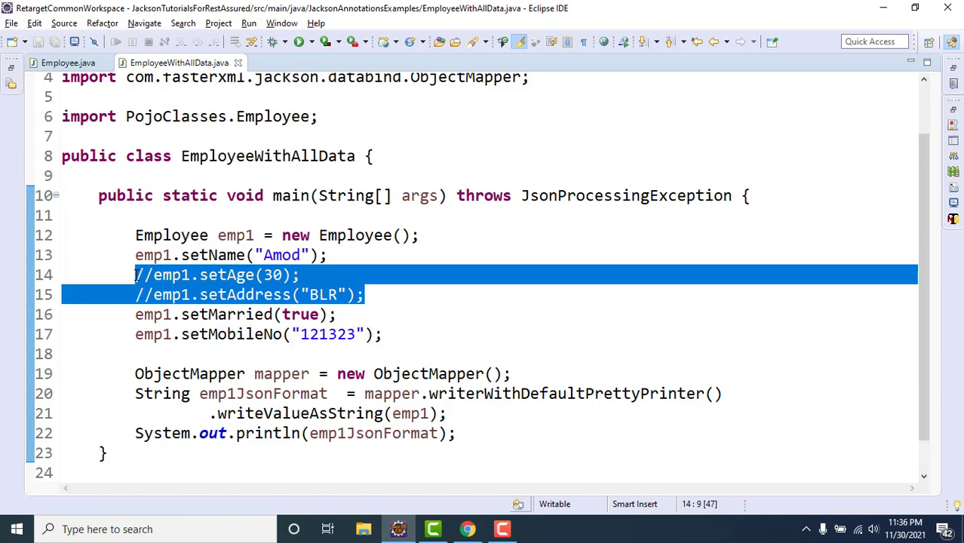
pyautogui.moveTo(68, 63)
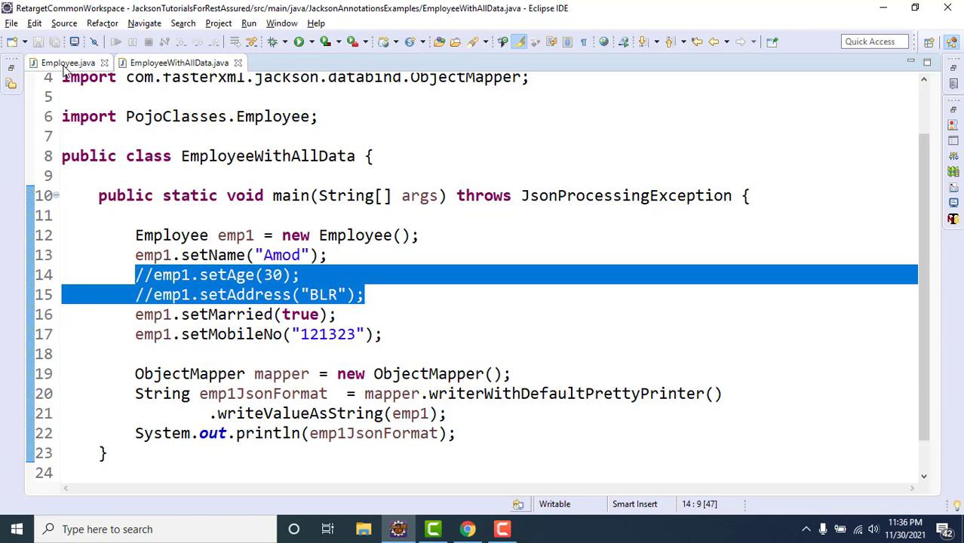
pyautogui.click(67, 63)
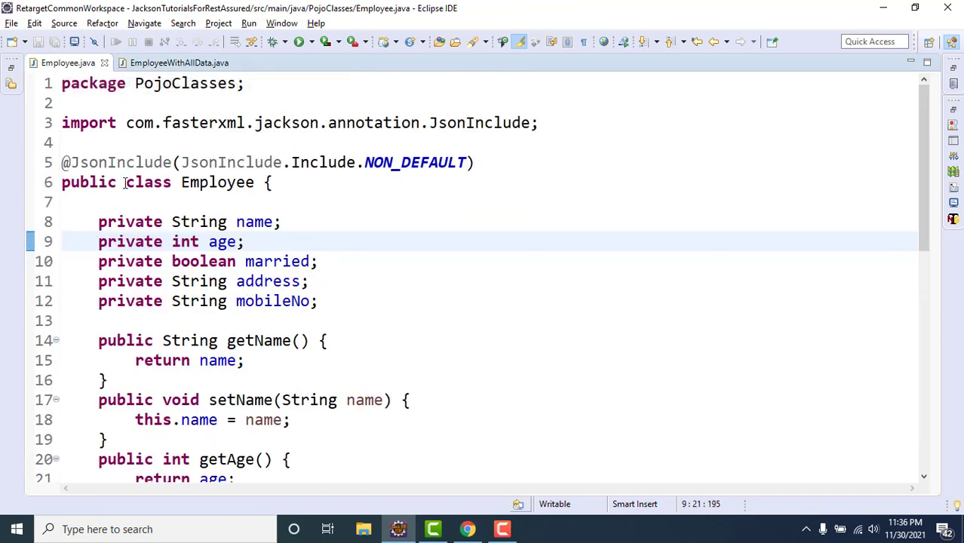
pyautogui.click(179, 62)
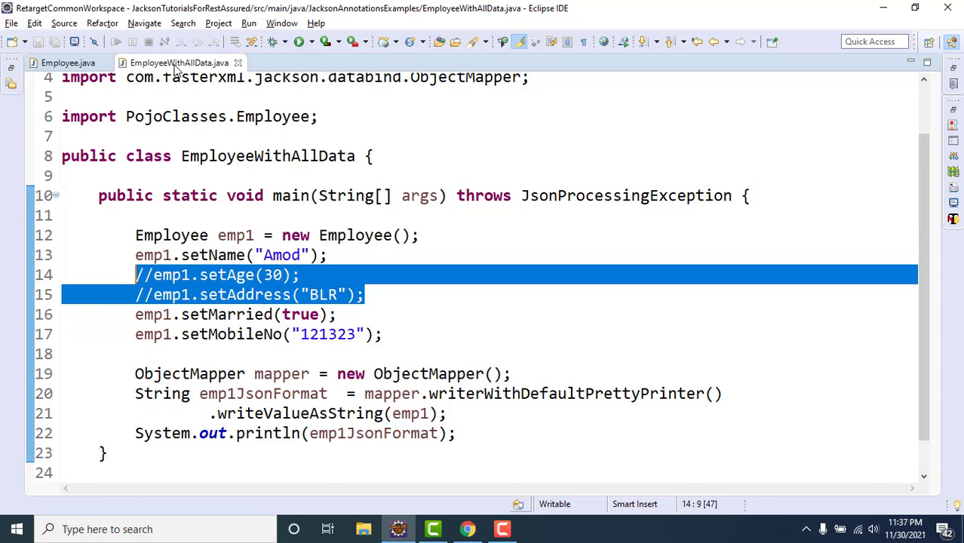
pyautogui.click(67, 62)
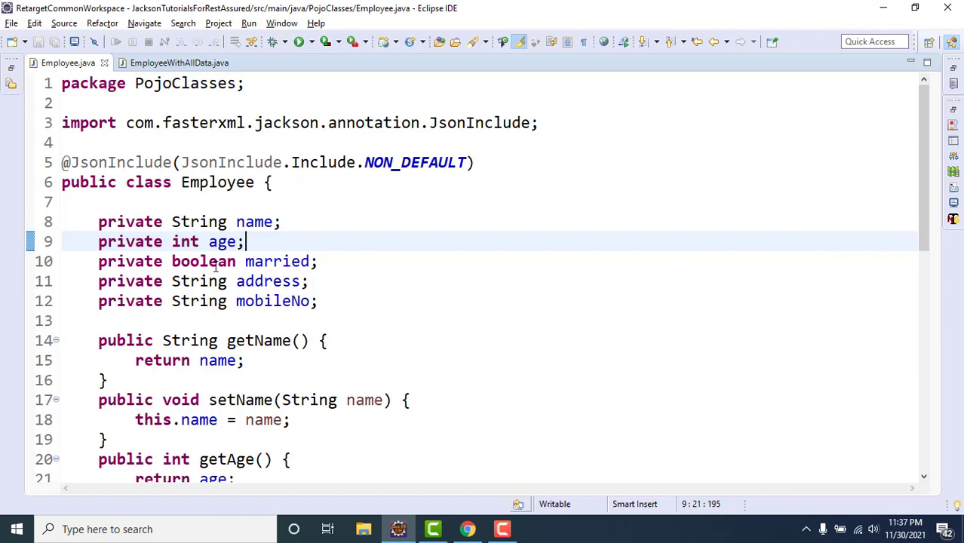
pyautogui.moveTo(466, 521)
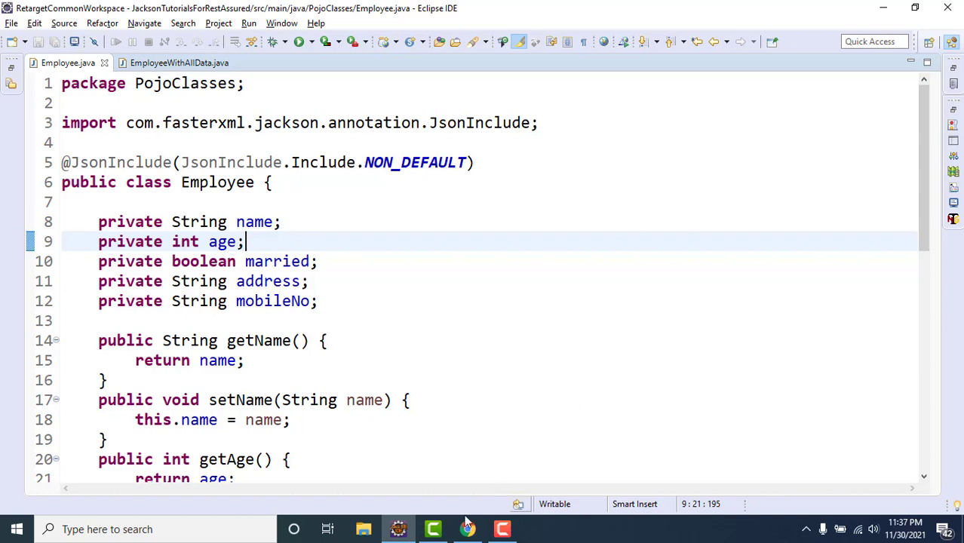
# - In JSON Editor Online, change the sample age from 3 to 0 and married to false
pyautogui.click(467, 529)
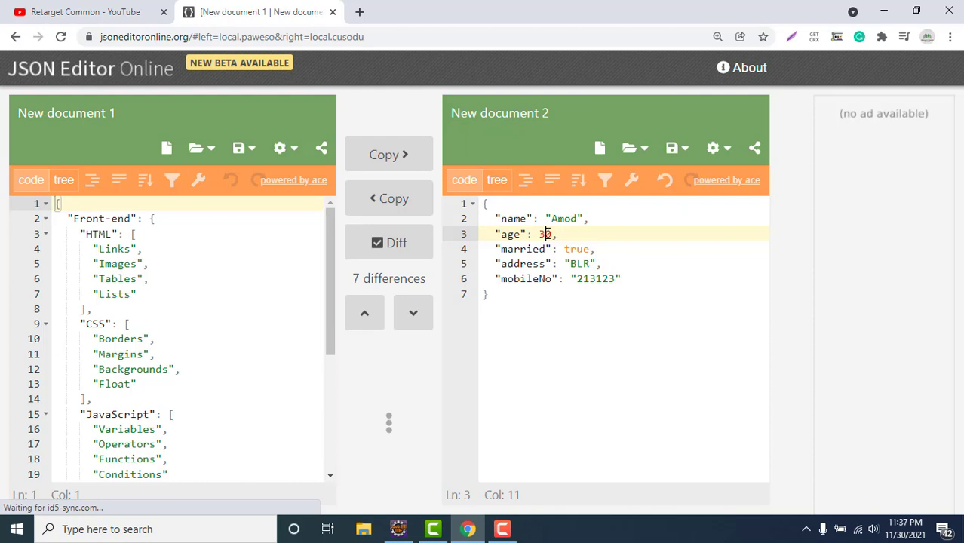
pyautogui.press('Backspace')
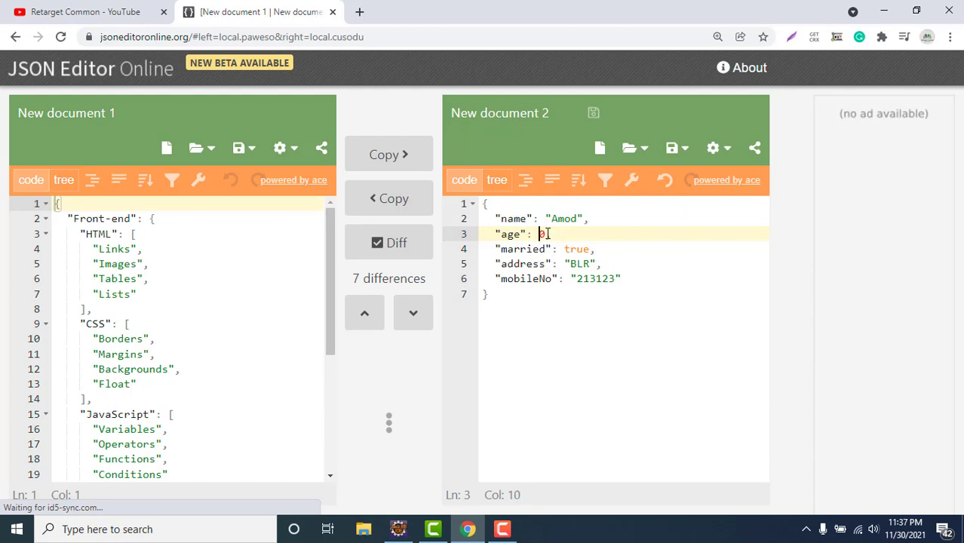
pyautogui.doubleClick(576, 249)
pyautogui.write('f')
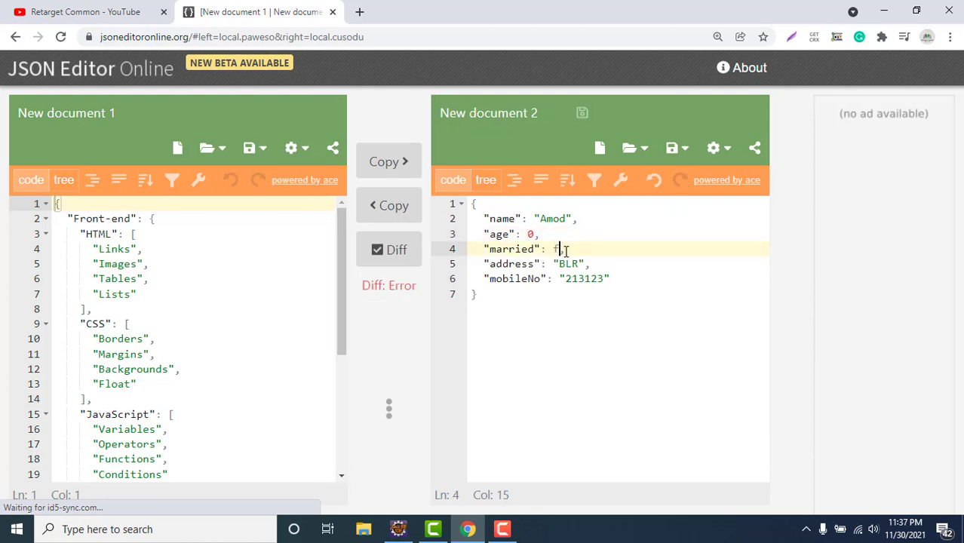
pyautogui.write('alse')
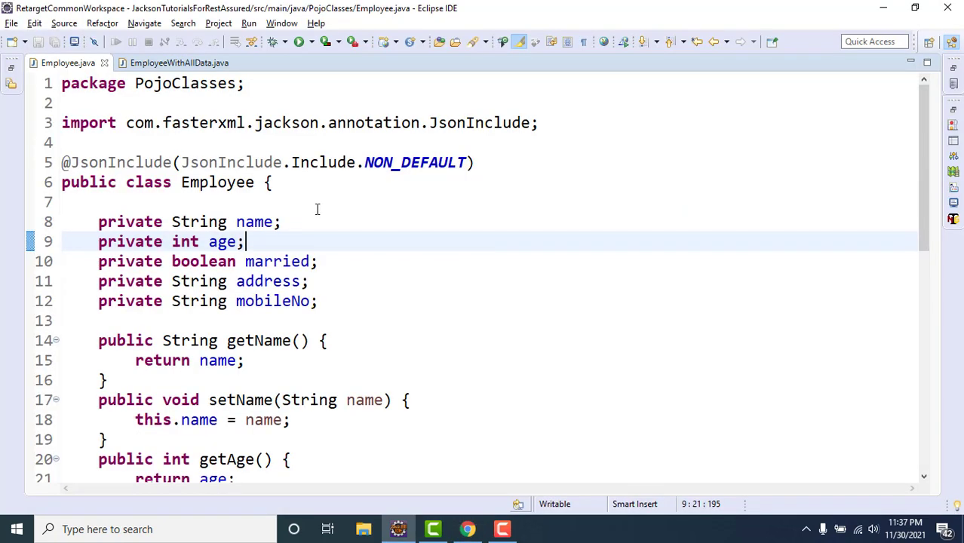
# - Make EmployeeWithAllData set age 0 and married false, and save it
pyautogui.click(179, 62)
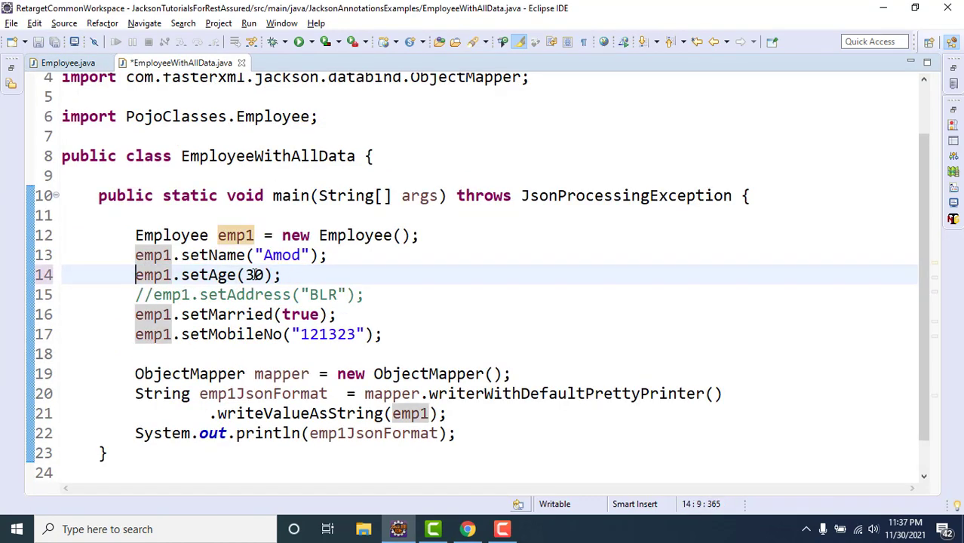
pyautogui.write('0')
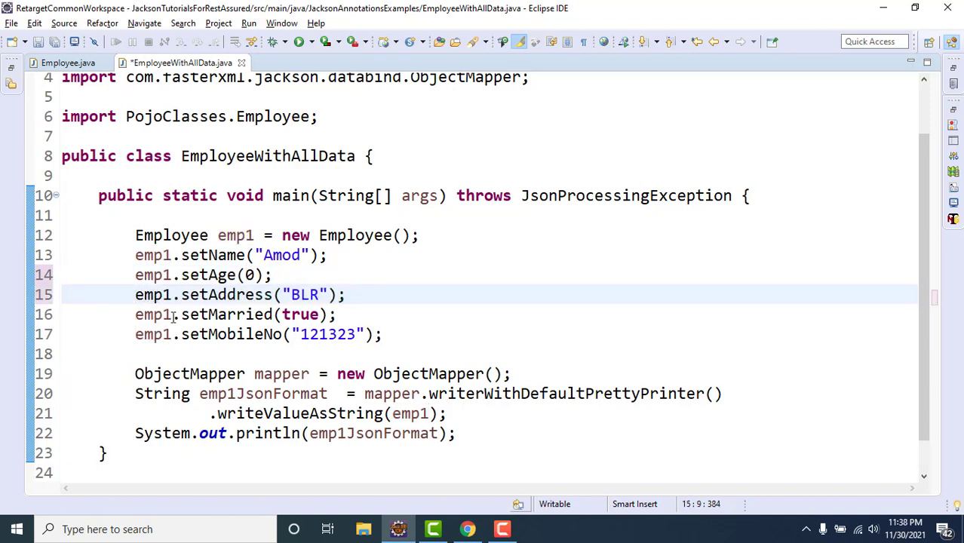
pyautogui.click(301, 315)
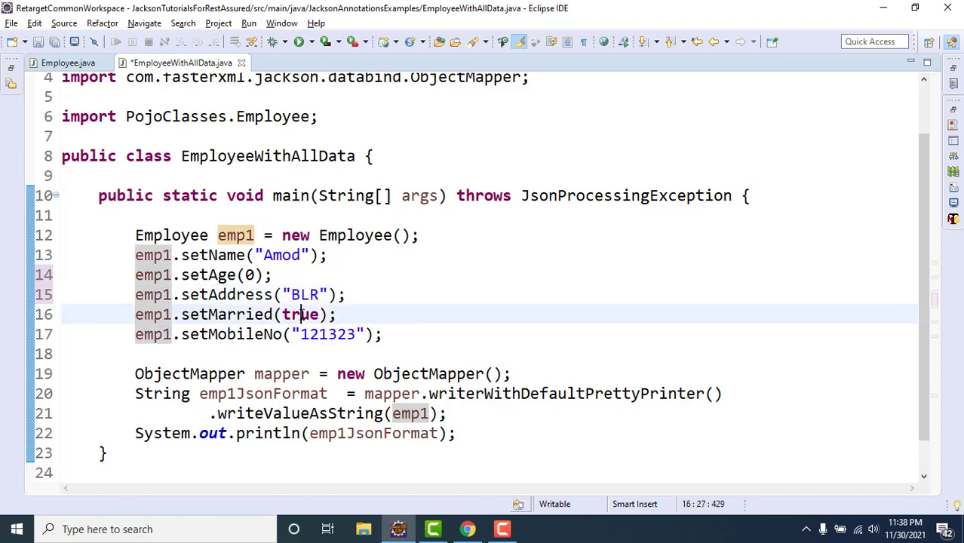
pyautogui.write('false')
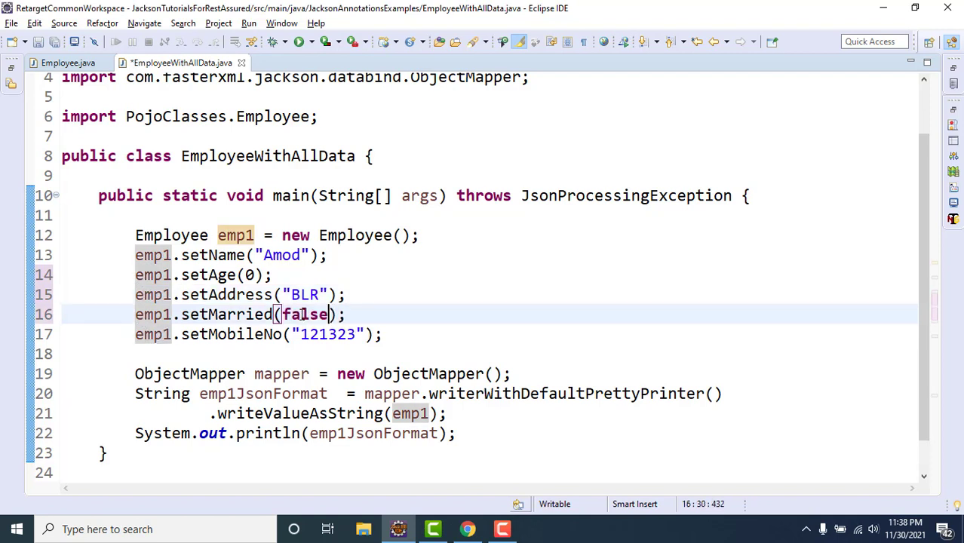
pyautogui.press('ctrl+s')
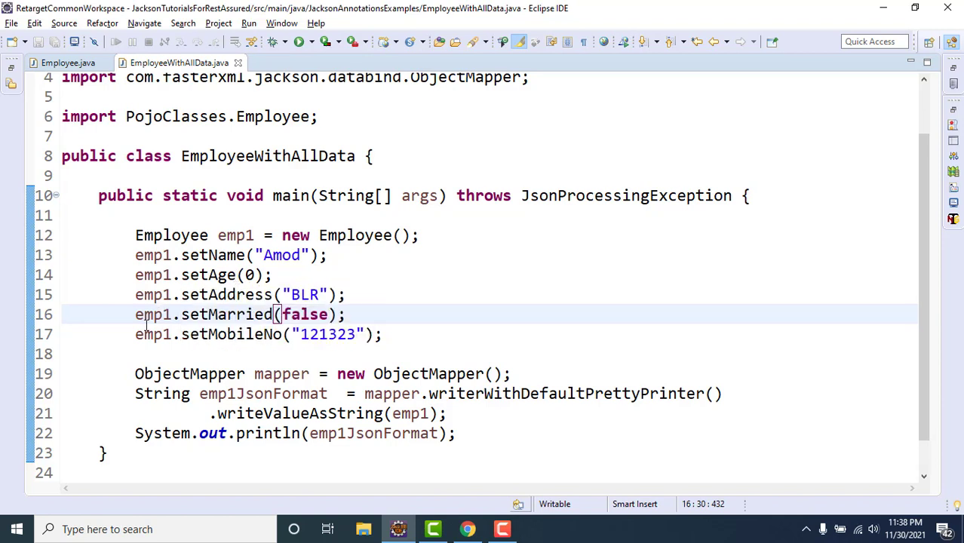
pyautogui.moveTo(244, 317)
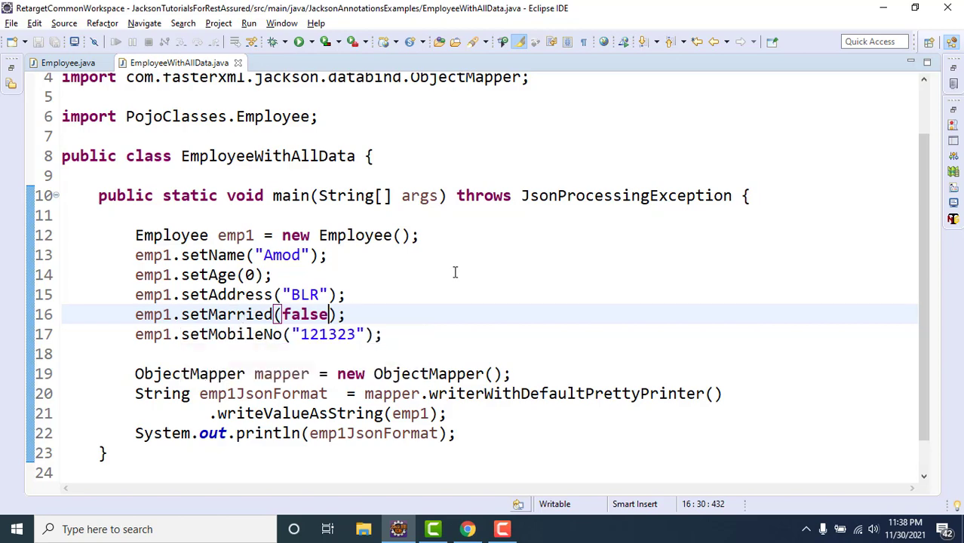
pyautogui.rightClick(328, 255)
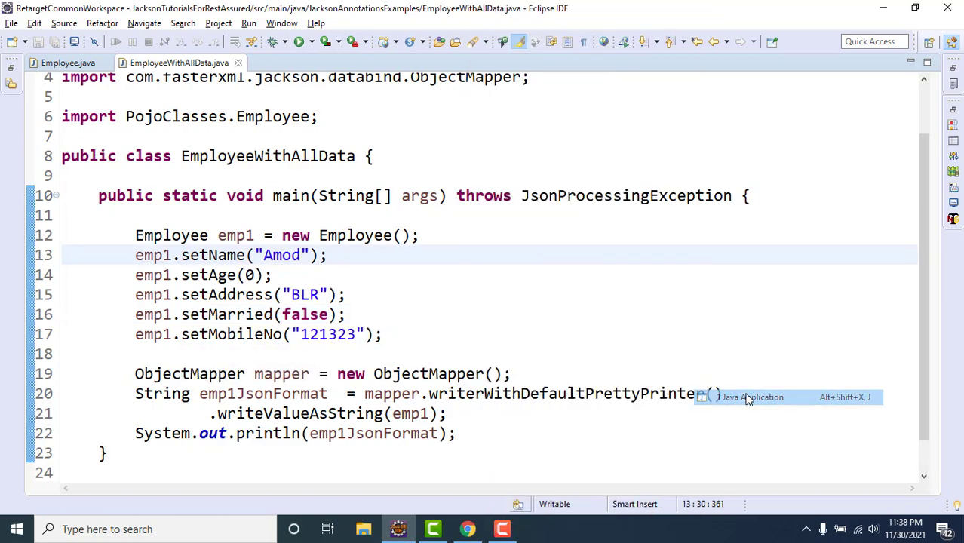
# - Run EmployeeWithAllData as a Java Application to print the filtered JSON
pyautogui.click(751, 398)
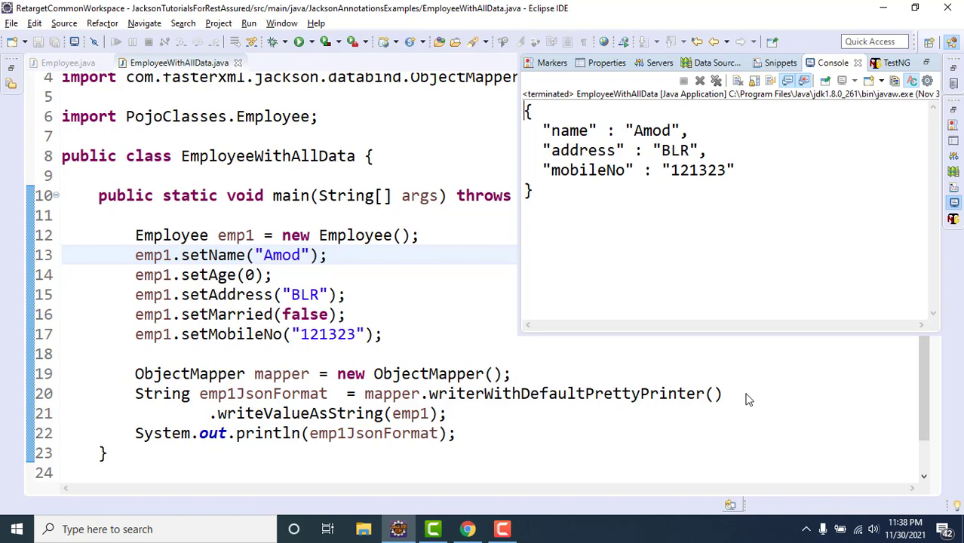
pyautogui.moveTo(545, 427)
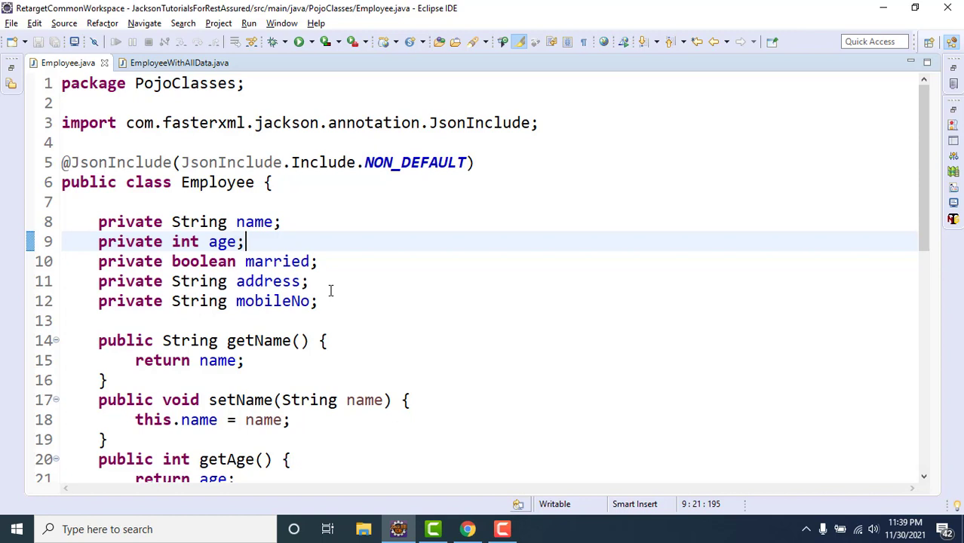
pyautogui.moveTo(590, 306)
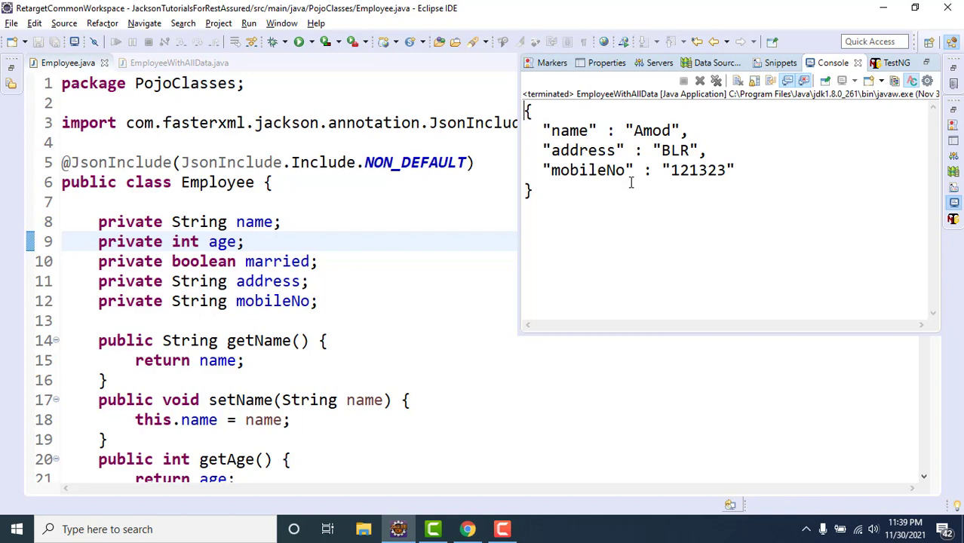
pyautogui.moveTo(234, 228)
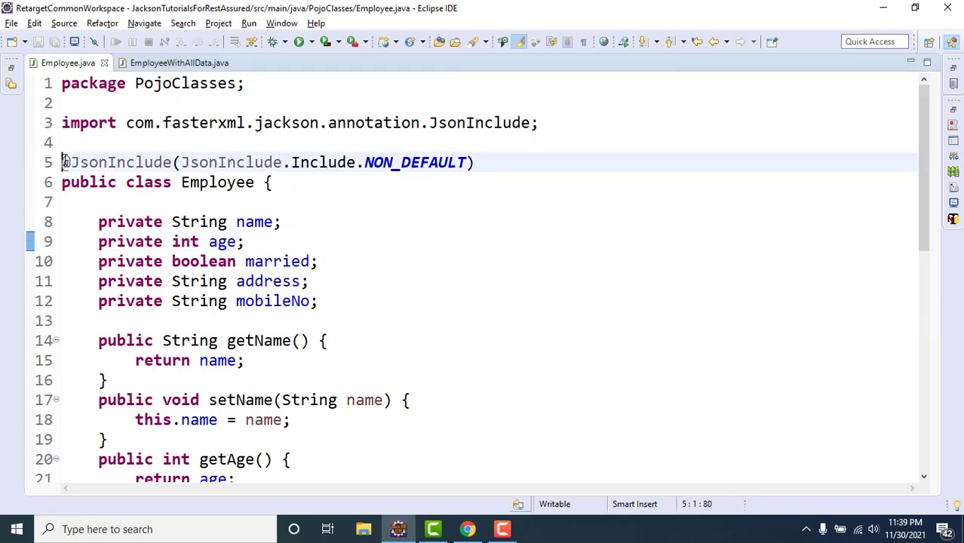
# - Comment out emp1.setAddress in EmployeeWithAllData and run it as a Java Application
pyautogui.press('ctrl+/')
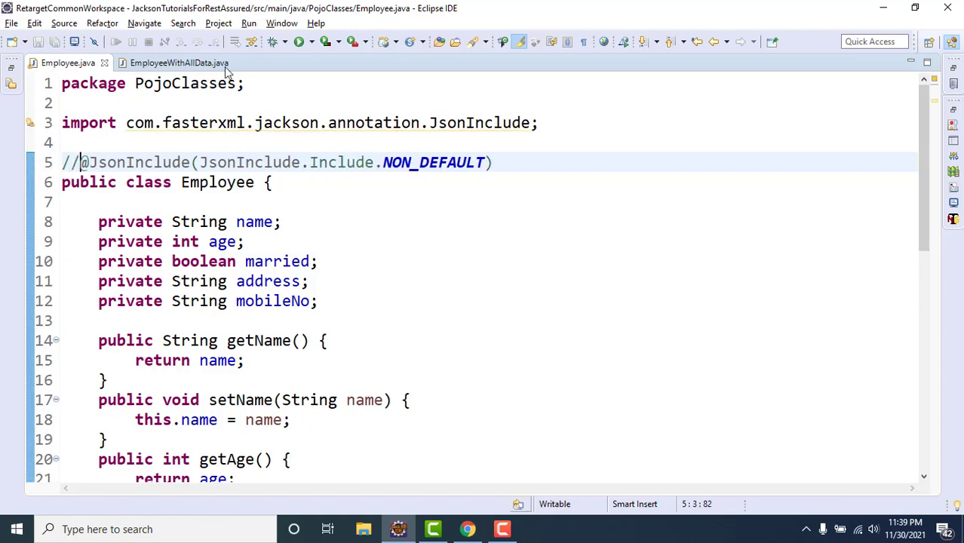
pyautogui.click(179, 63)
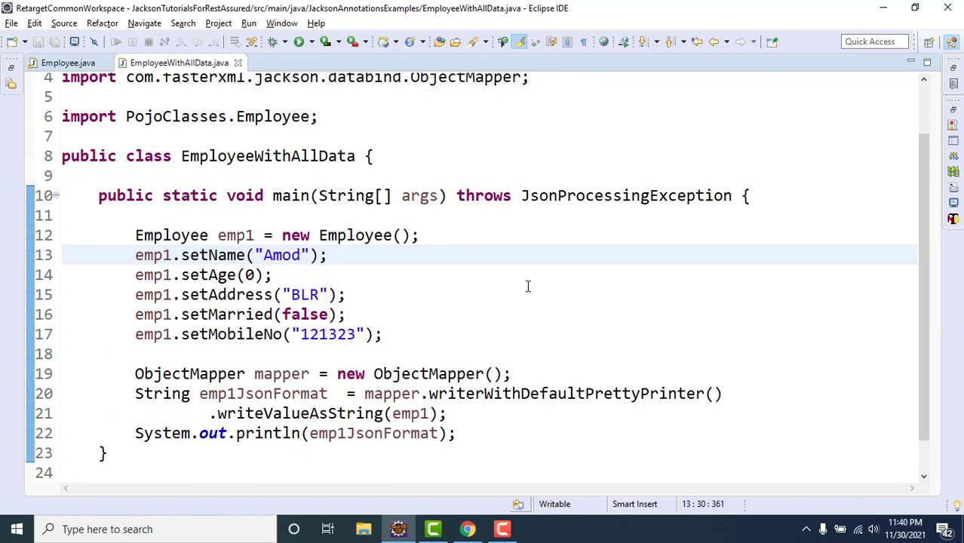
pyautogui.rightClick(344, 294)
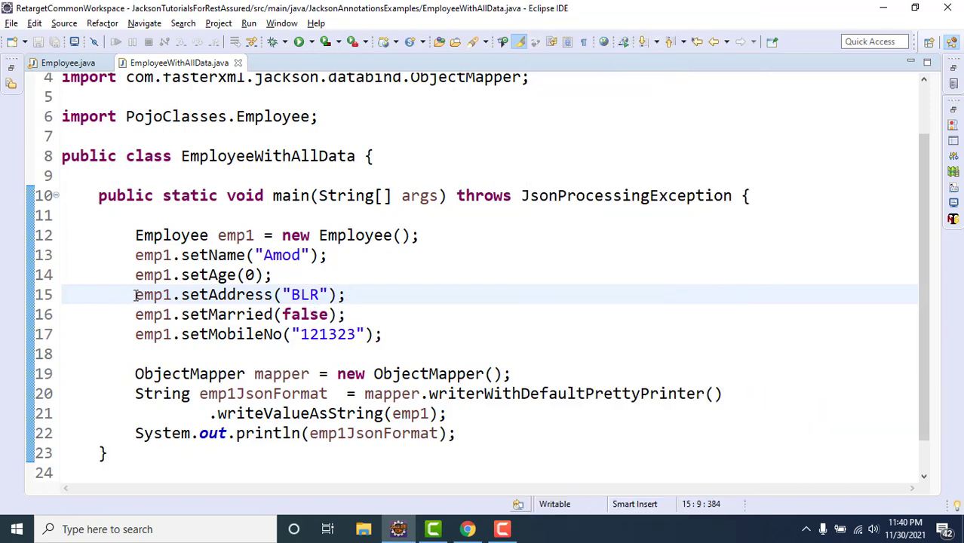
pyautogui.write('//')
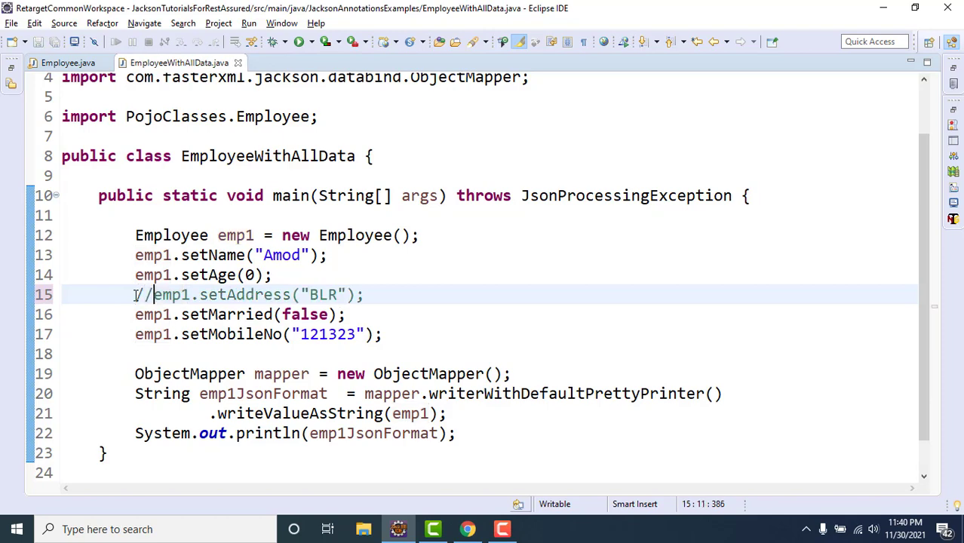
pyautogui.rightClick(226, 294)
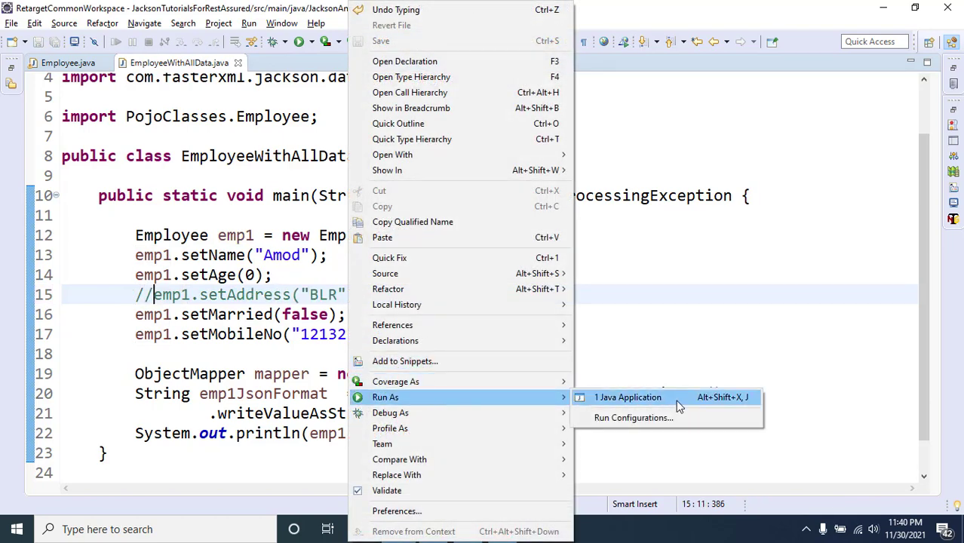
pyautogui.click(628, 396)
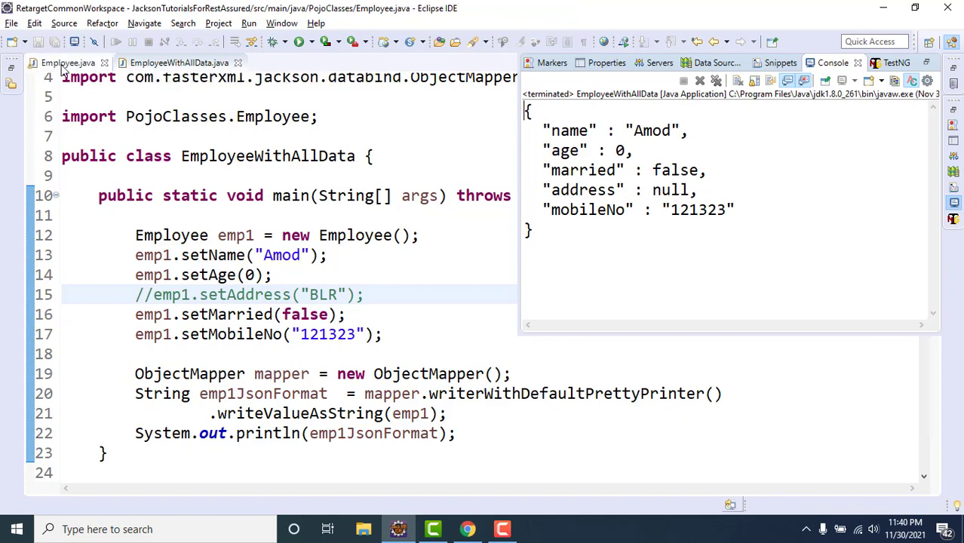
pyautogui.click(67, 63)
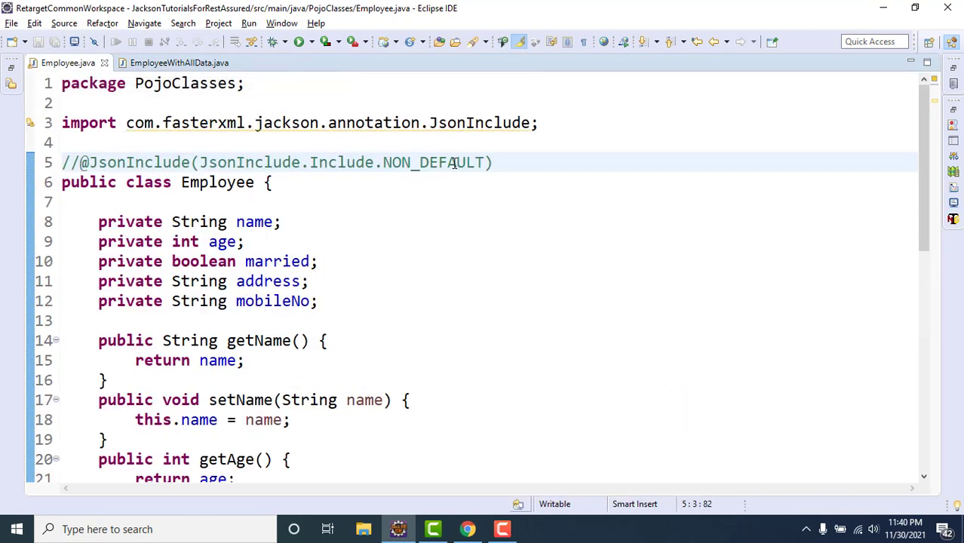
pyautogui.doubleClick(433, 162)
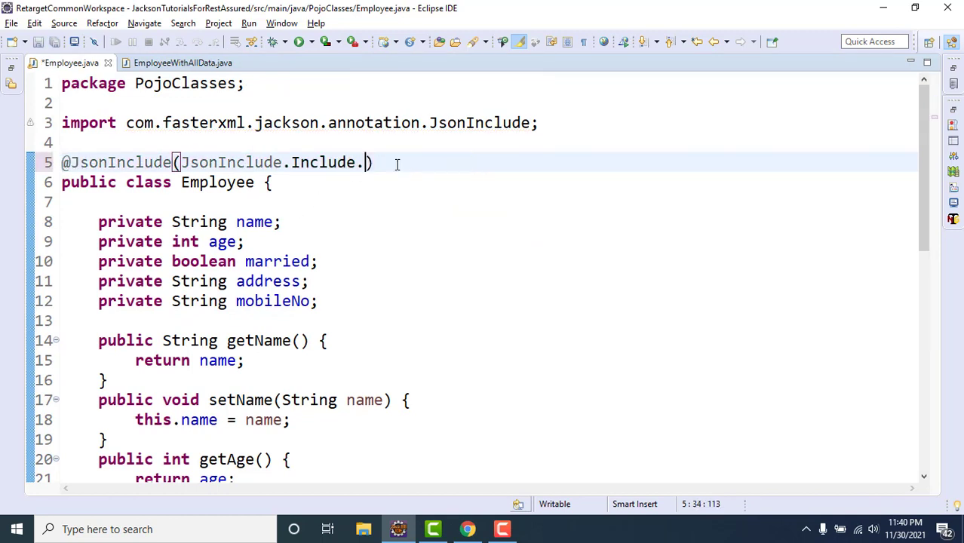
pyautogui.write('NON_NULL')
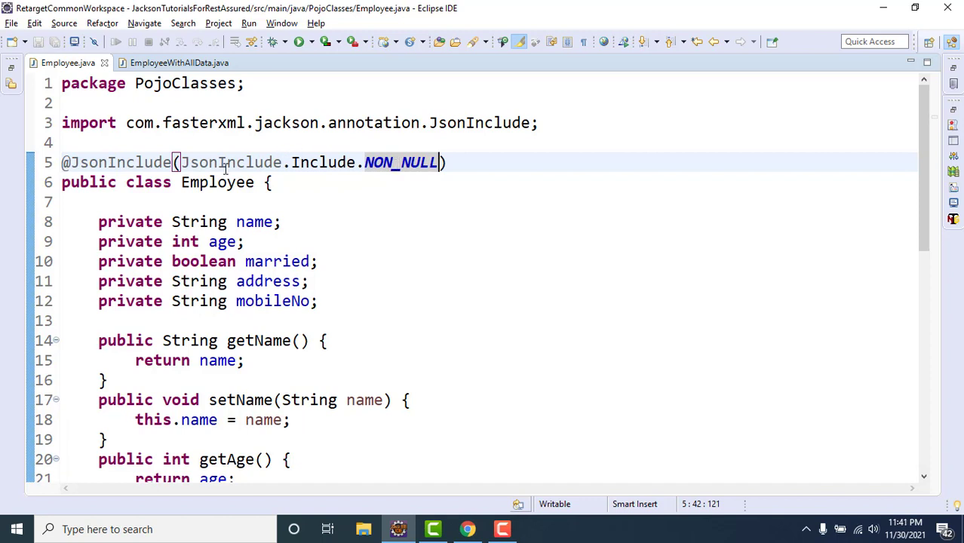
pyautogui.moveTo(232, 162)
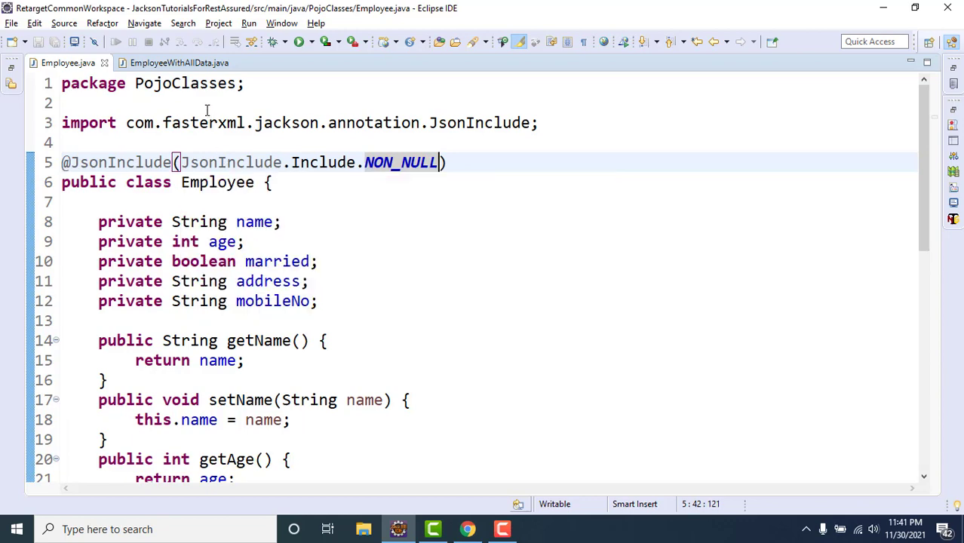
# - Rerun EmployeeWithAllData and highlight the age and married keys in the console JSON
pyautogui.click(179, 63)
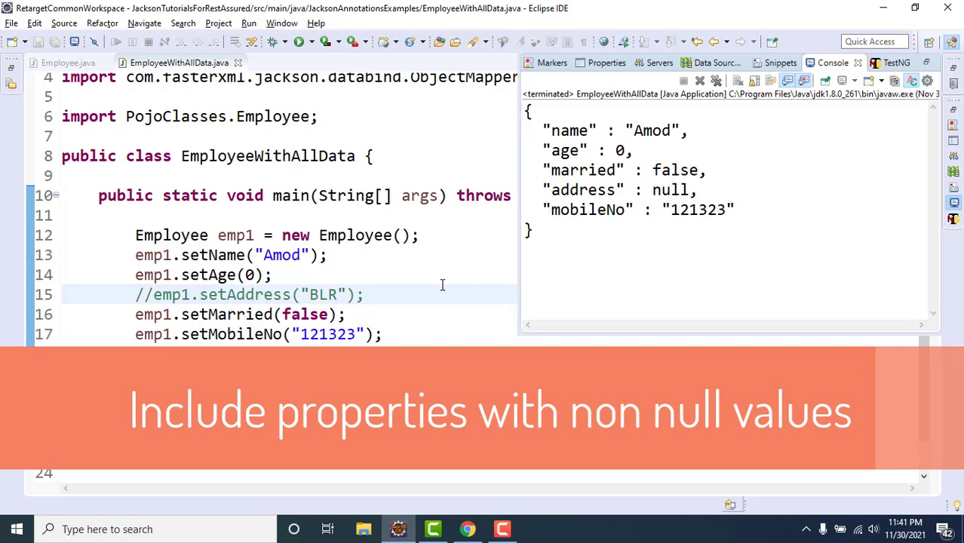
pyautogui.click(68, 63)
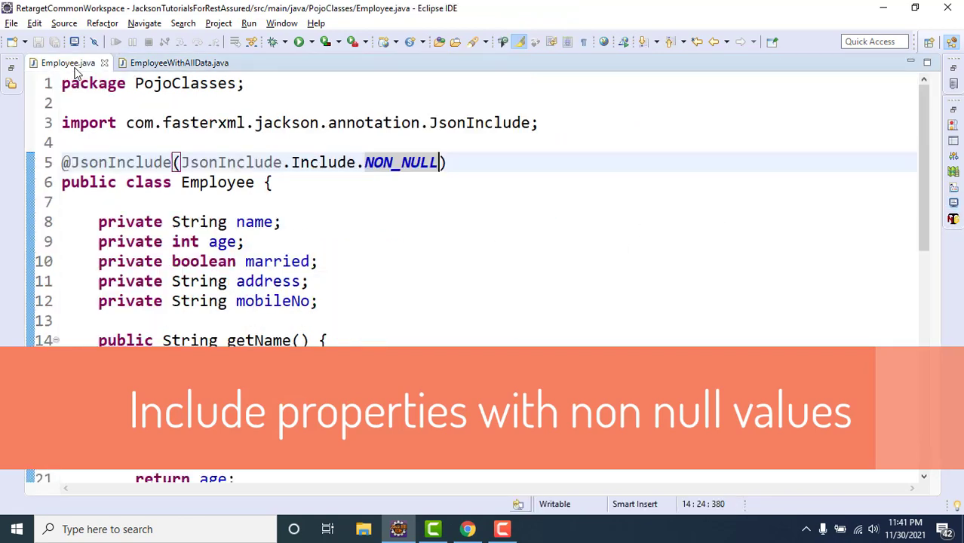
pyautogui.click(178, 62)
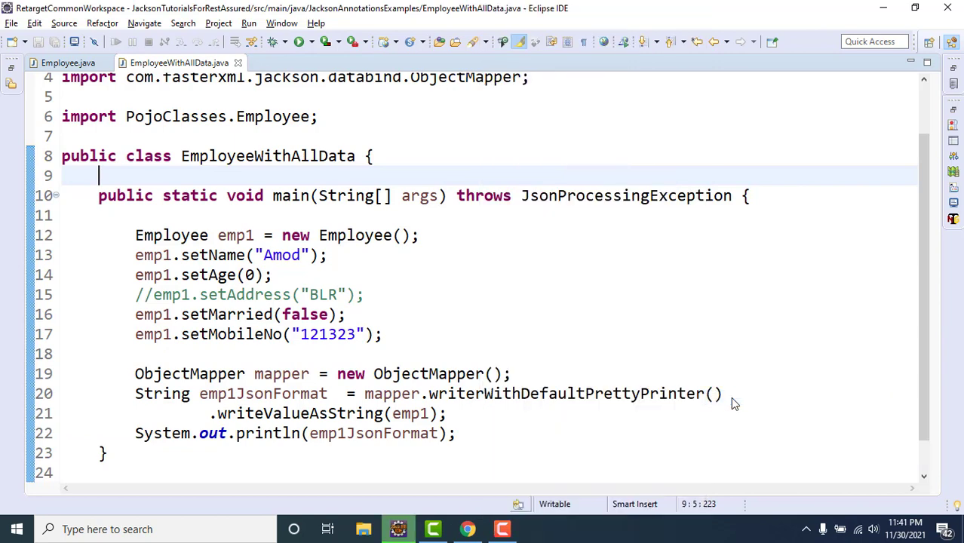
pyautogui.click(299, 42)
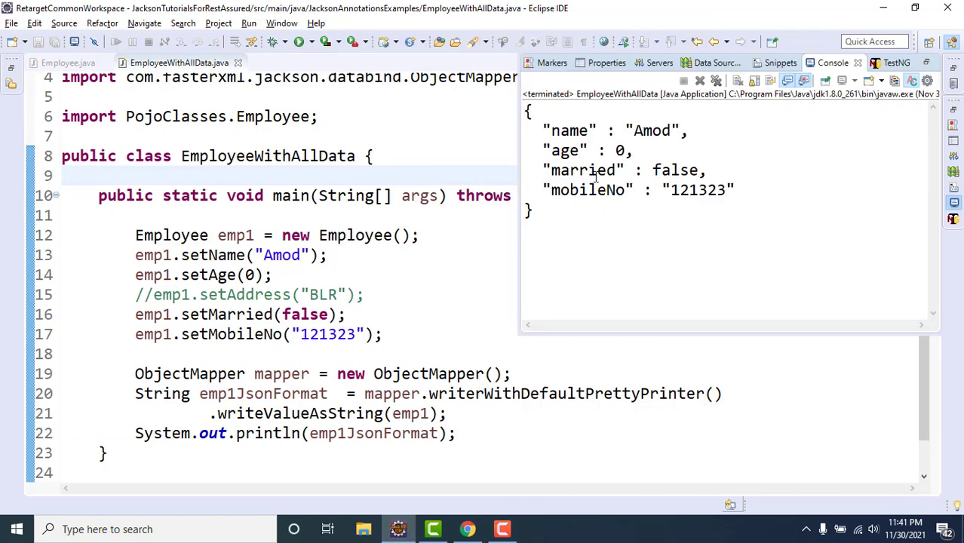
pyautogui.doubleClick(564, 150)
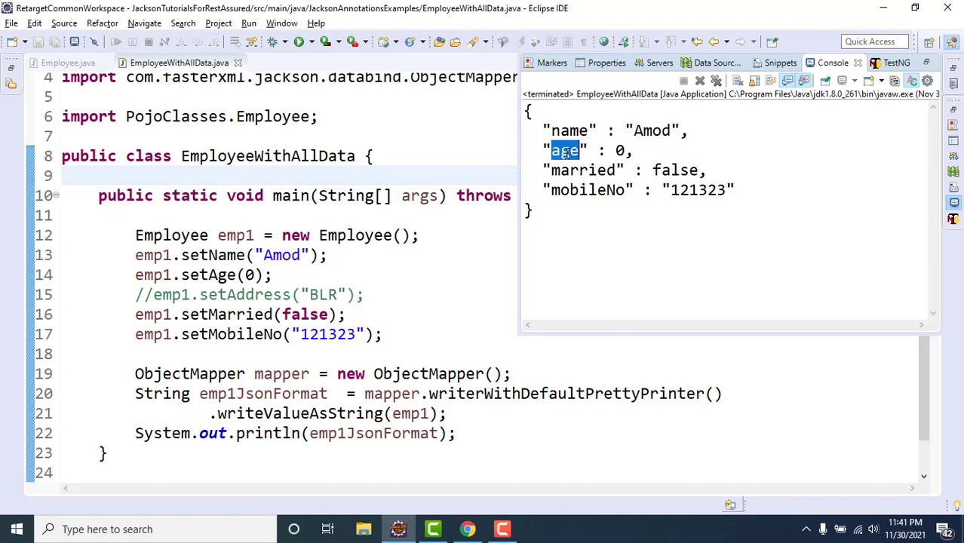
pyautogui.doubleClick(582, 170)
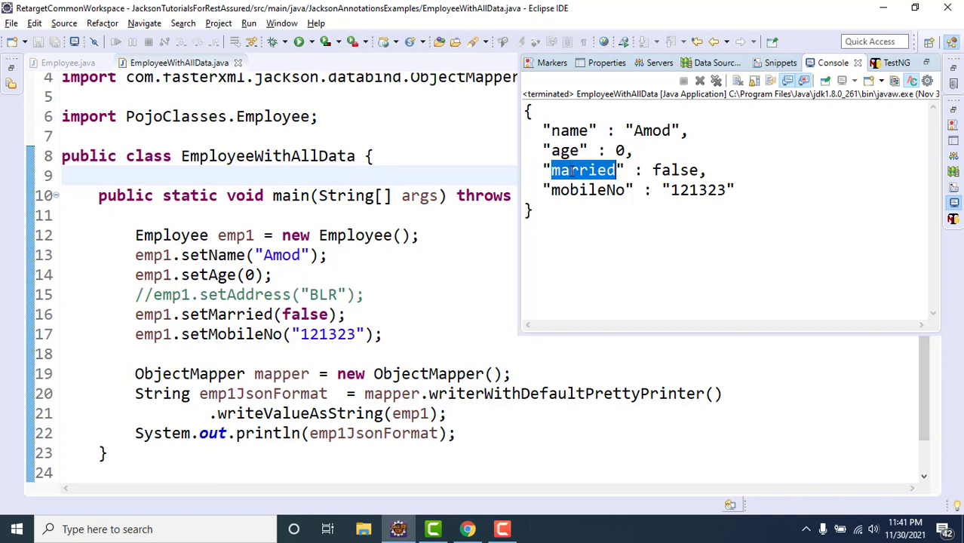
pyautogui.moveTo(410, 274)
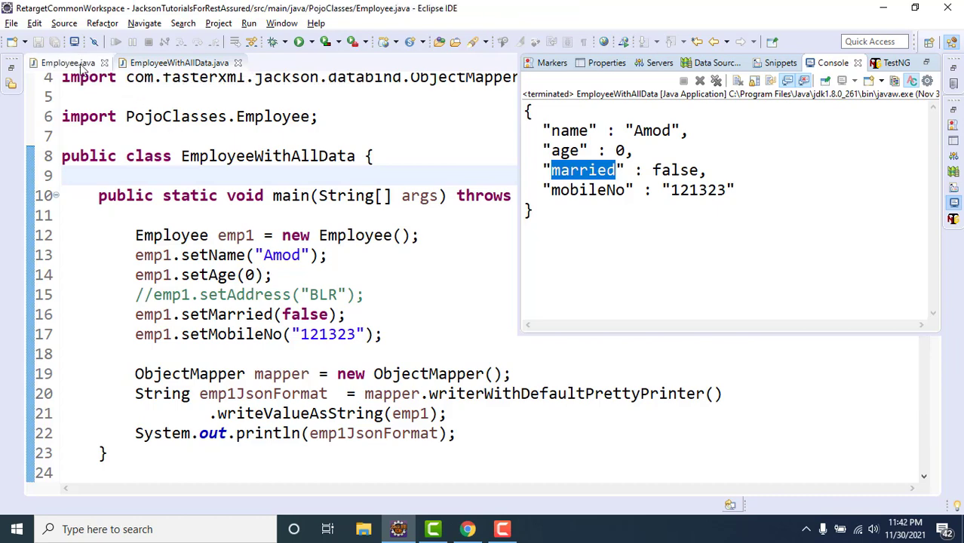
pyautogui.click(67, 63)
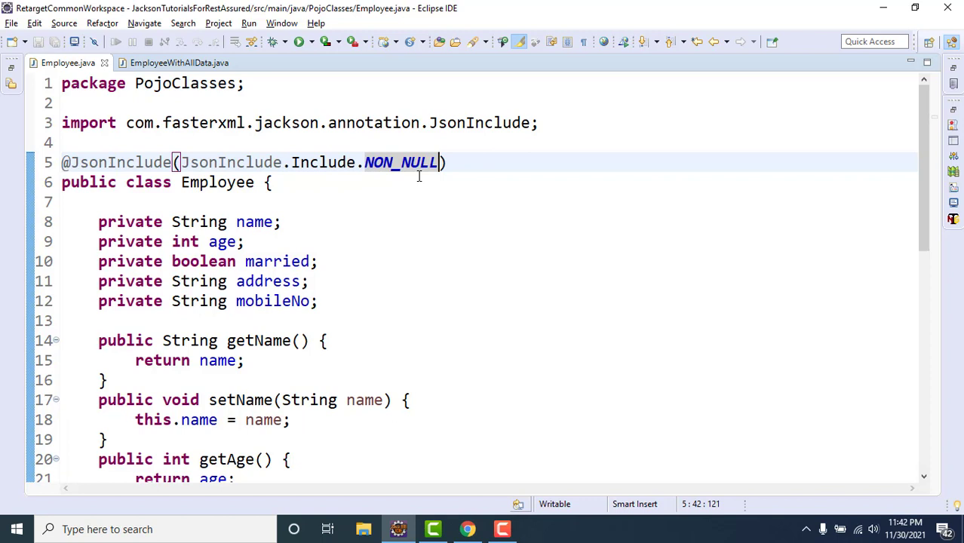
pyautogui.moveTo(420, 179)
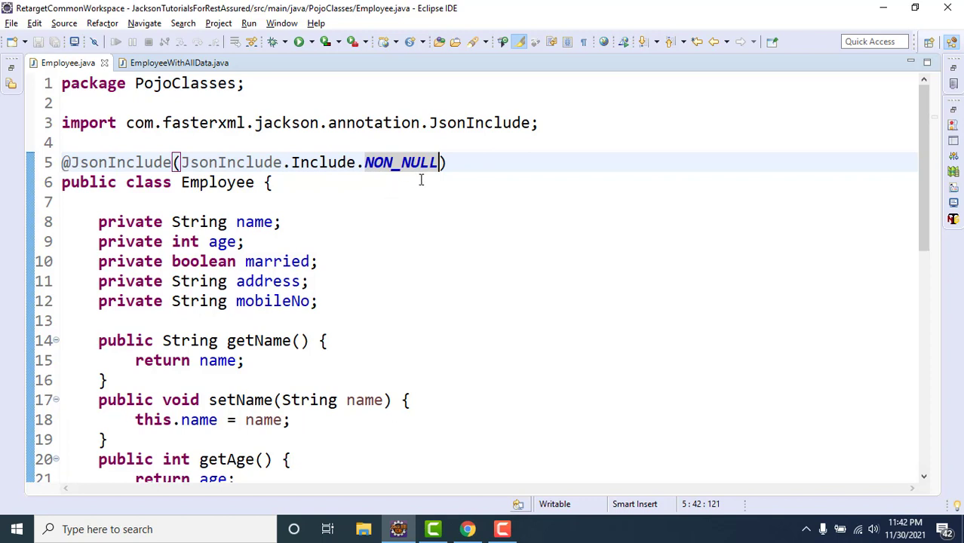
pyautogui.moveTo(359, 169)
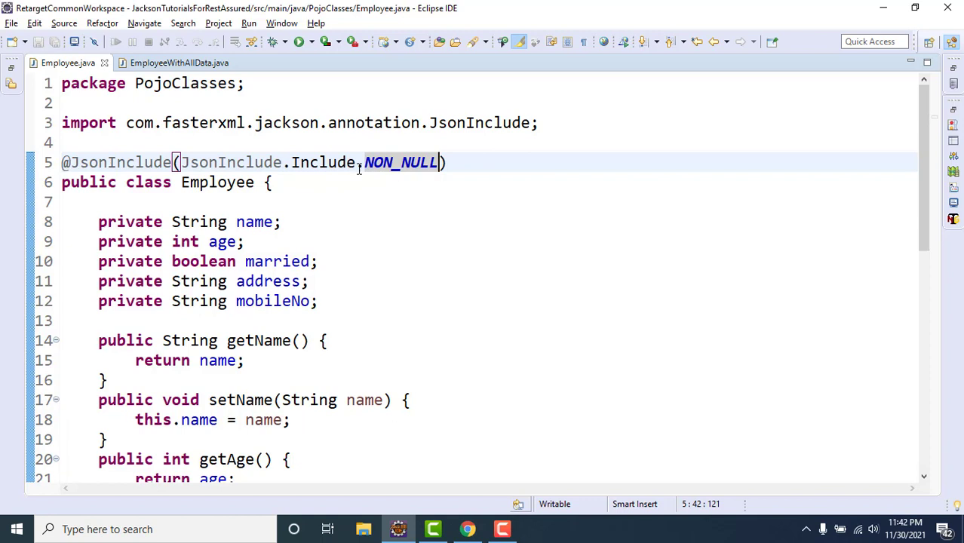
pyautogui.moveTo(400, 162)
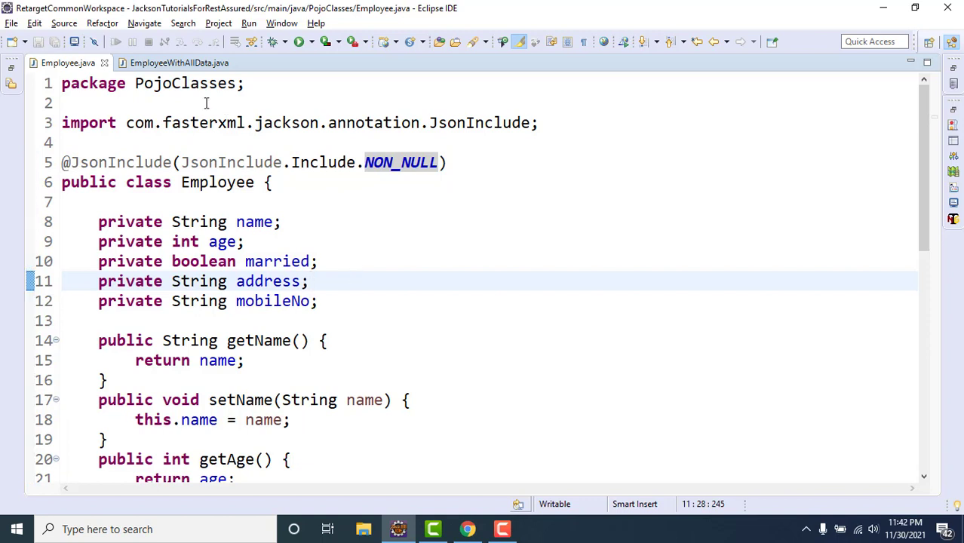
pyautogui.click(309, 280)
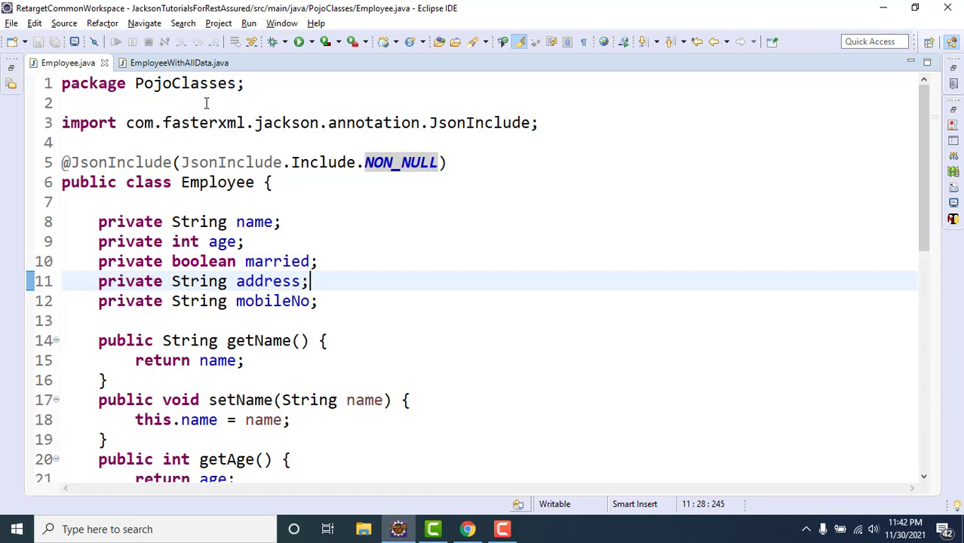
pyautogui.moveTo(408, 172)
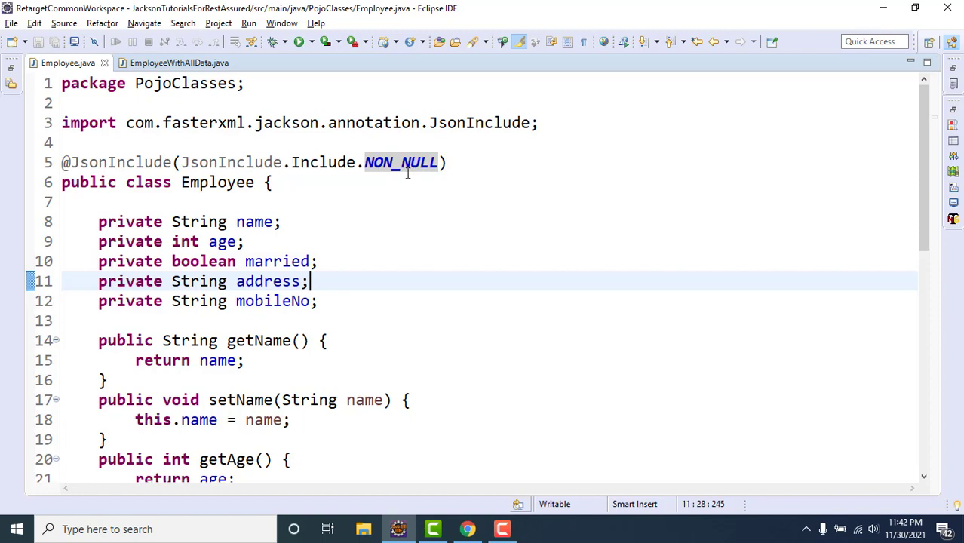
pyautogui.moveTo(455, 162)
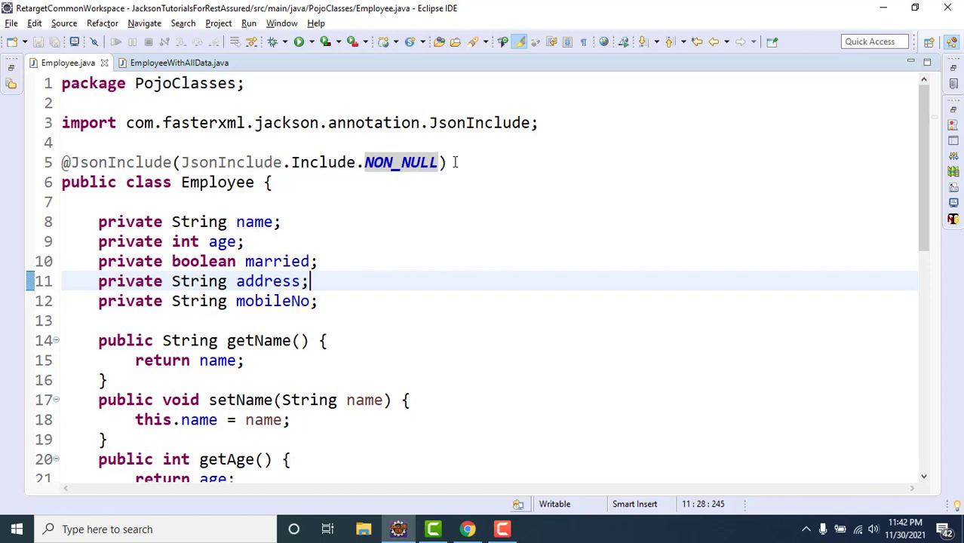